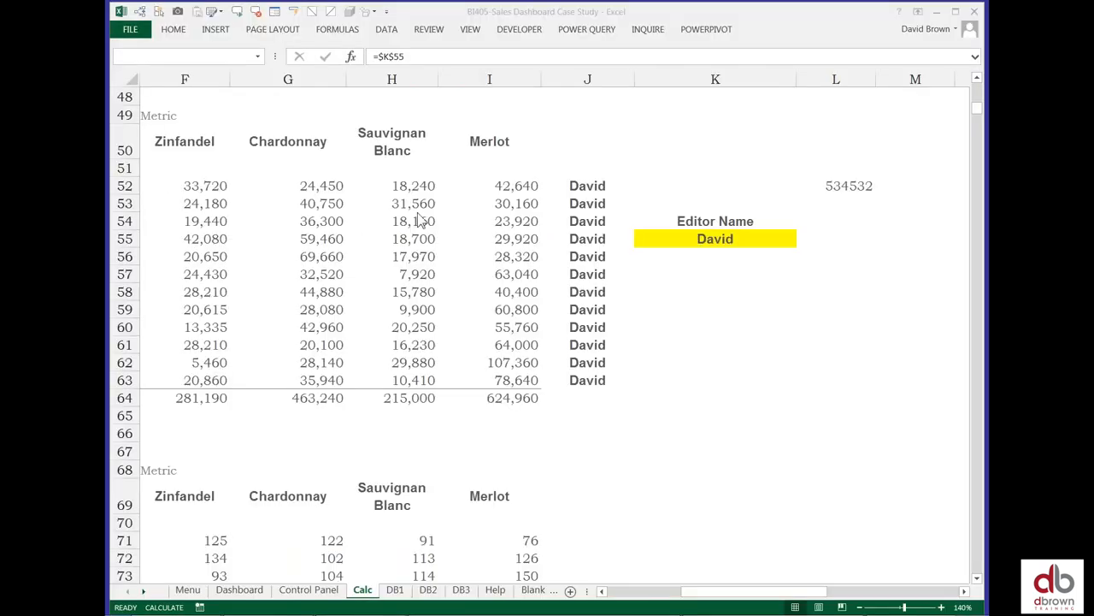
Step: Inspect the Sauvignon Blanc total formula, then select H52:H63 for status-bar statistics
left_click(588, 327)
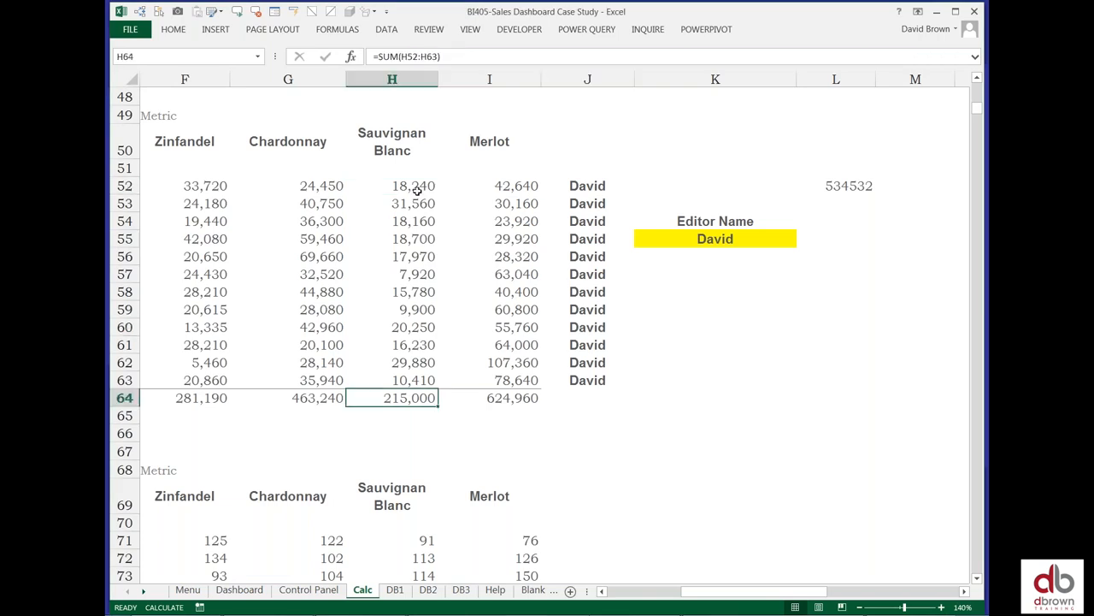
double_click(394, 397)
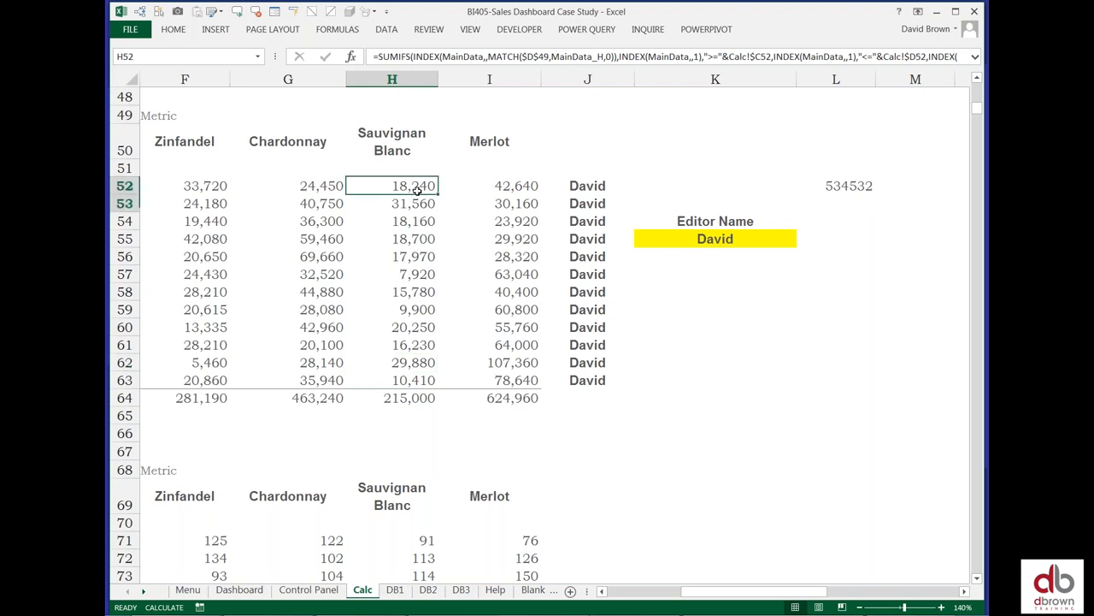
left_click(392, 397)
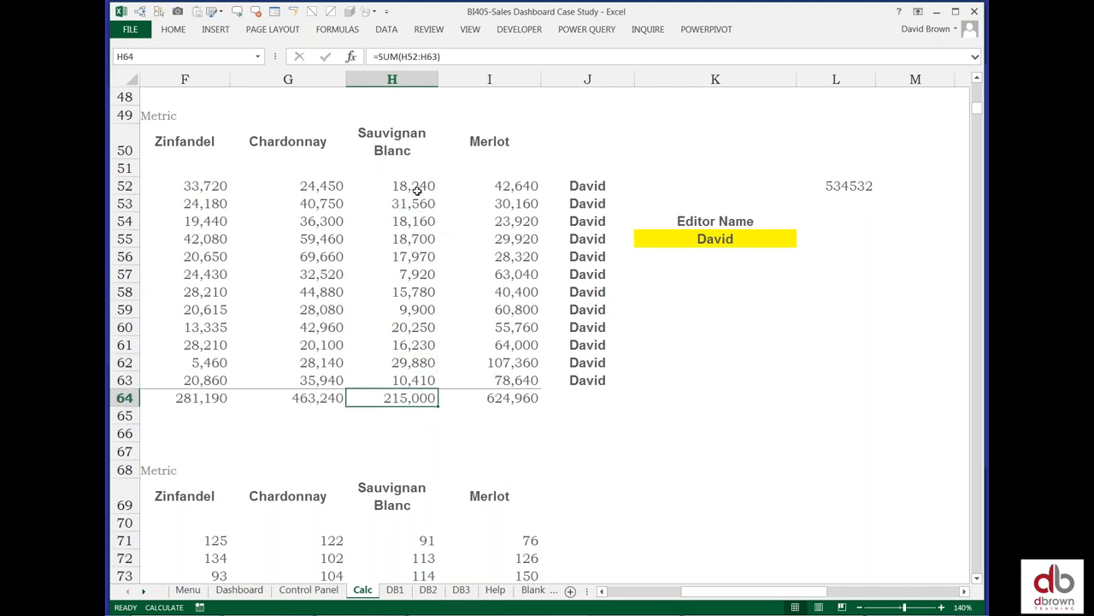
left_click_drag(391, 185, 392, 380)
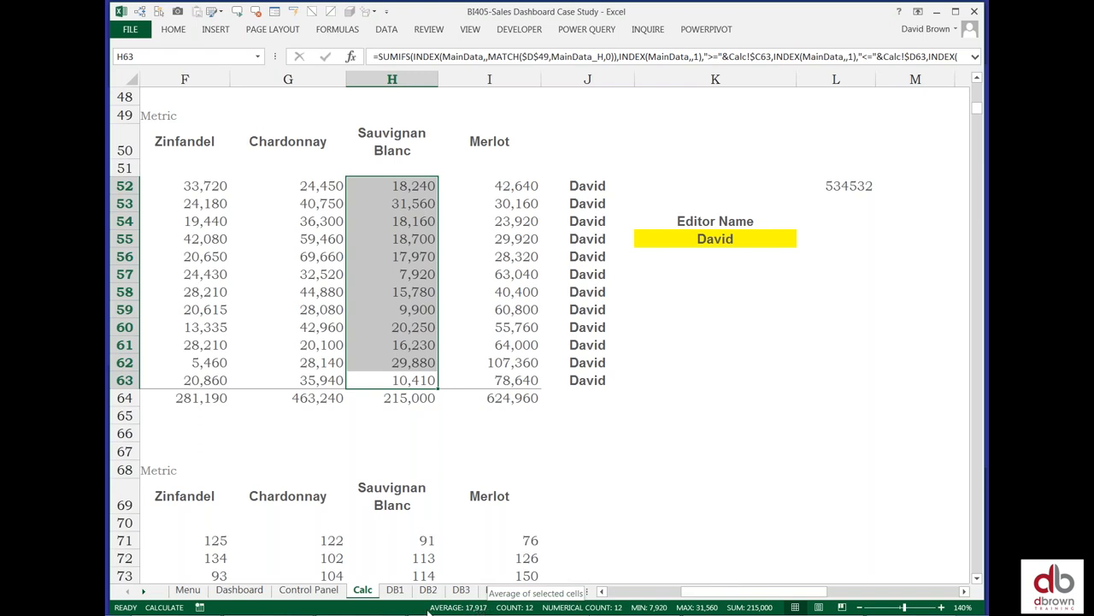
Step: Show the Customize Status Bar choices with Average, Count, Min, Max and Sum enabled
right_click(534, 607)
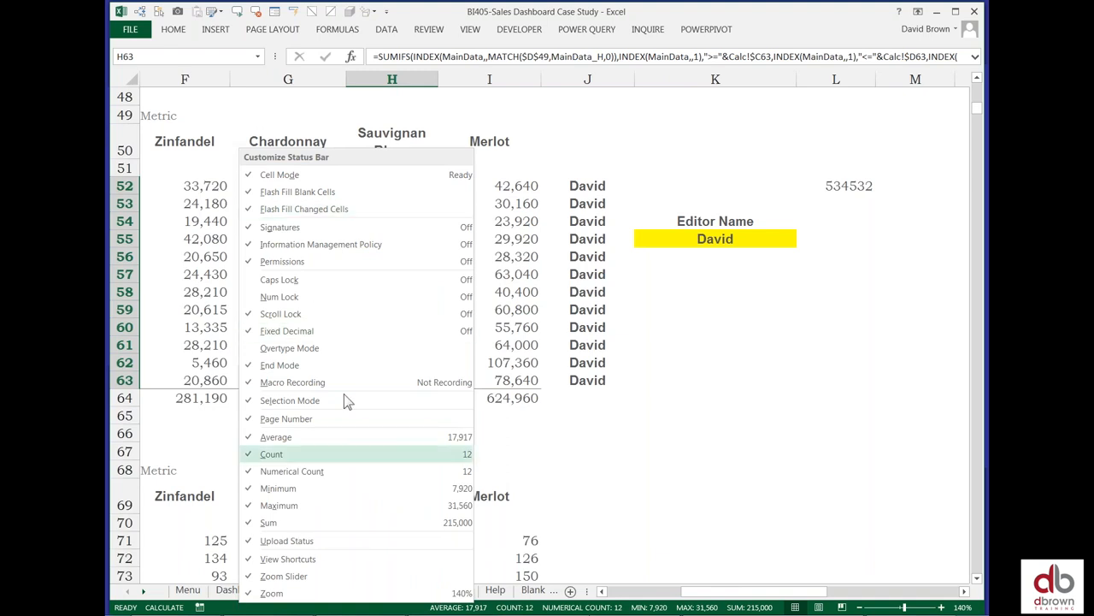
mouse_move(274, 226)
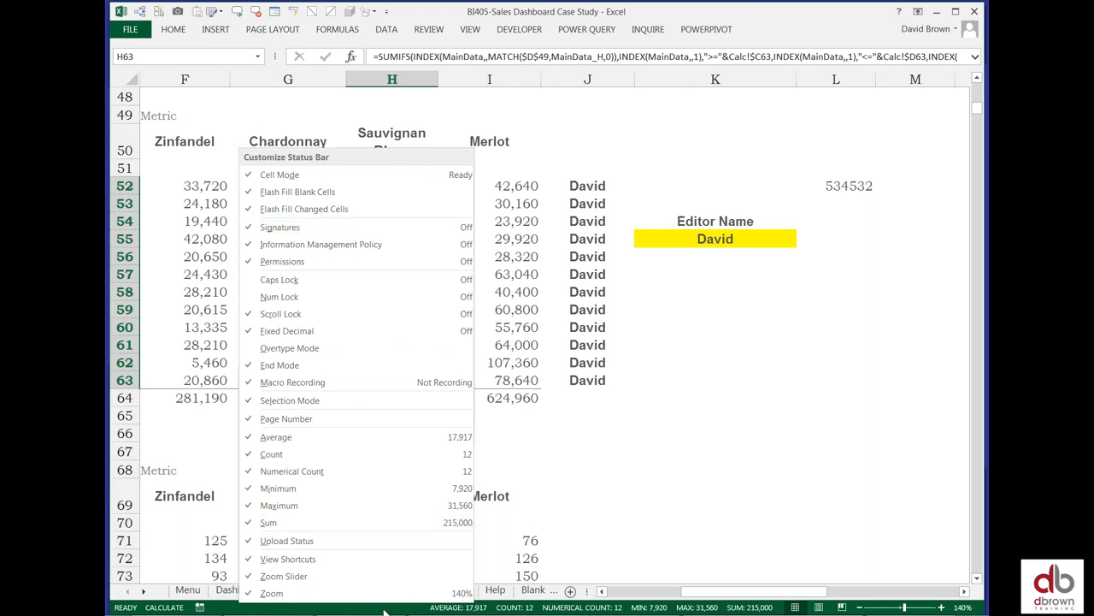
mouse_move(321, 243)
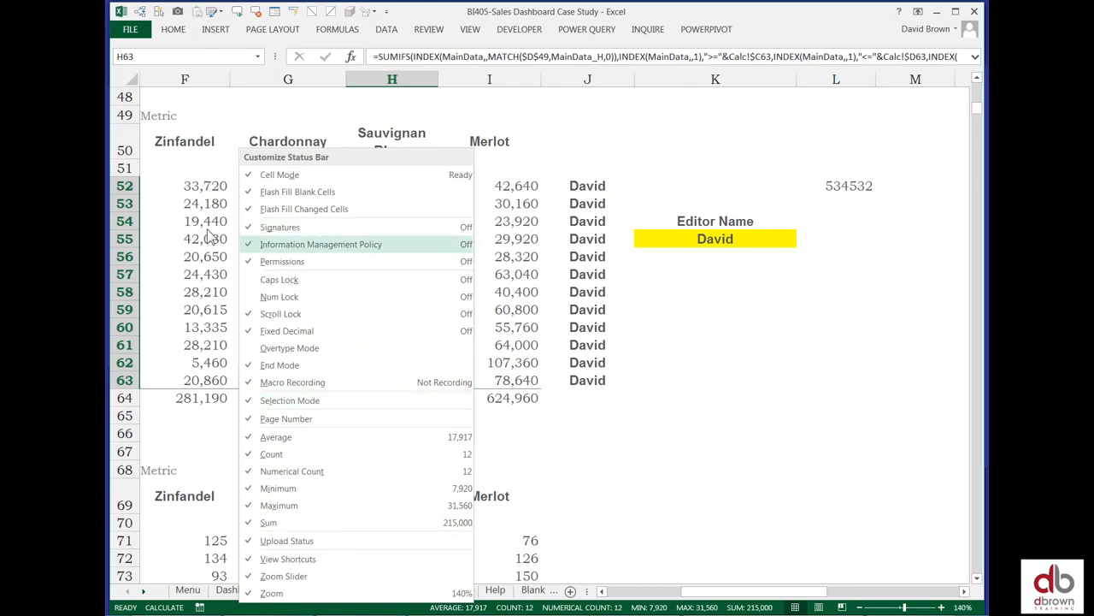